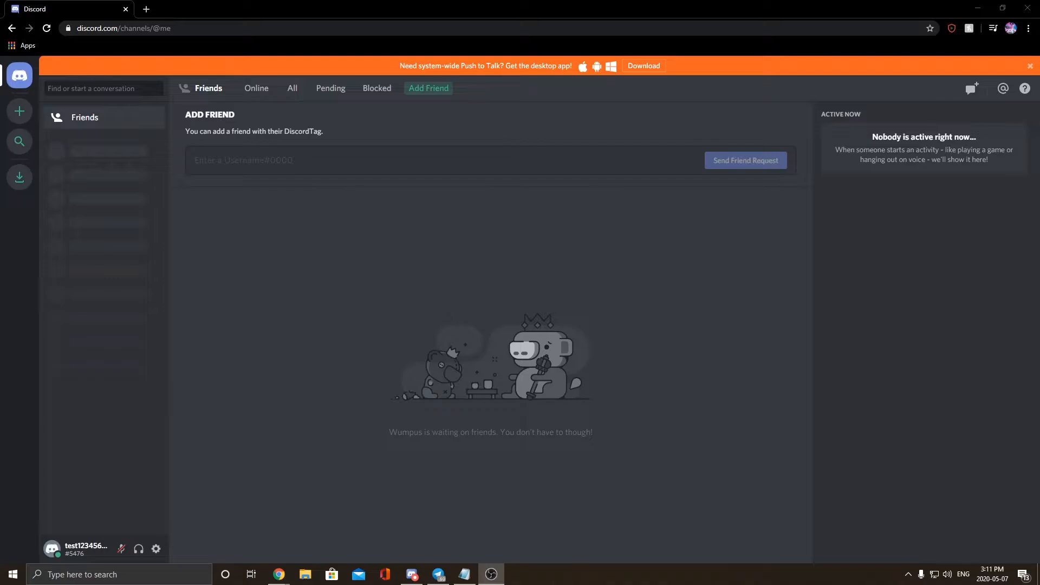
mouse_move(56, 531)
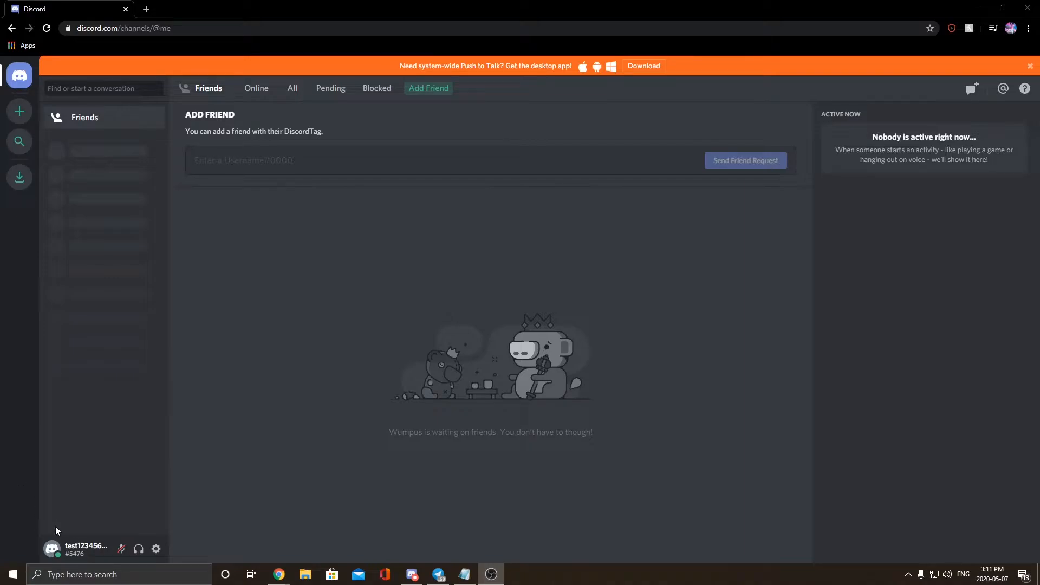
mouse_move(215, 391)
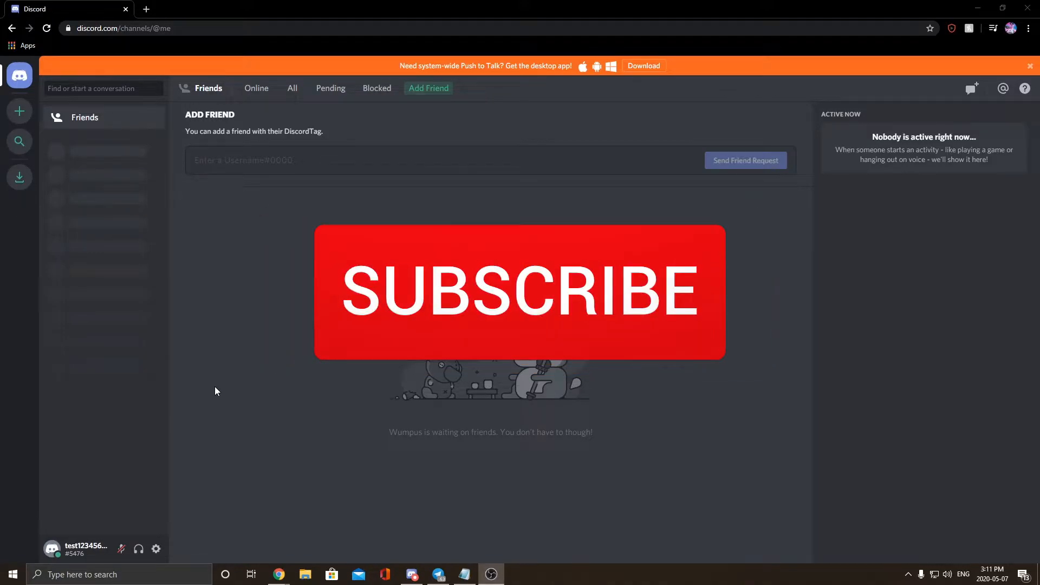
Open Chrome's Developer tools beside the Discord Add Friend page via More tools.
left_click(519, 291)
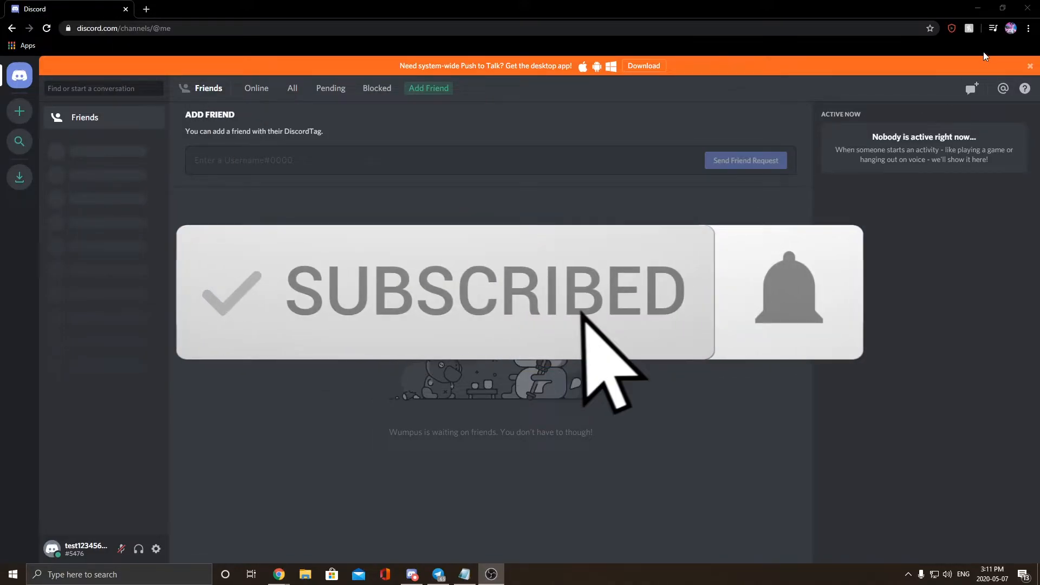
left_click(1029, 28)
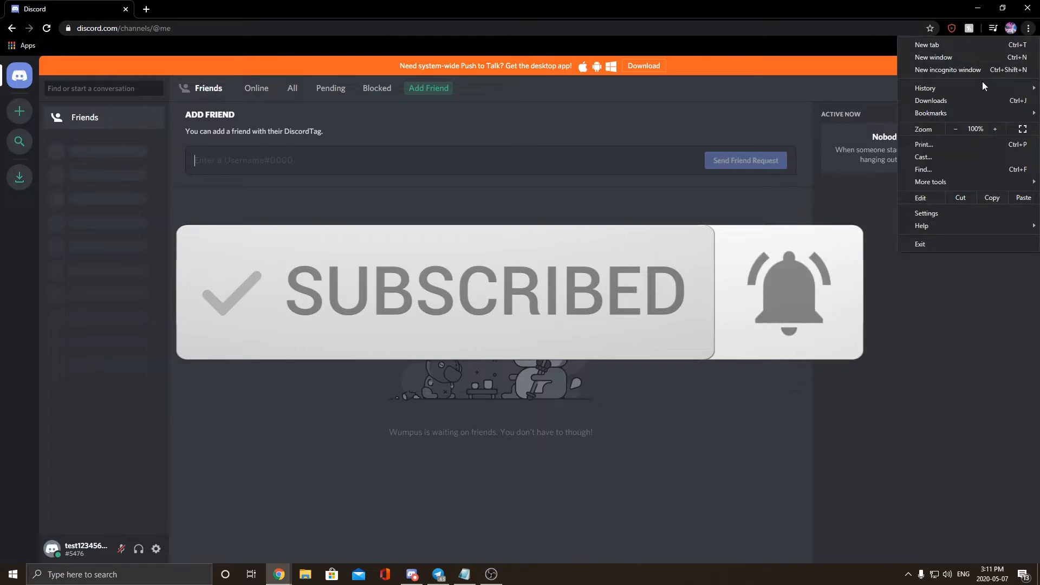
left_click(930, 182)
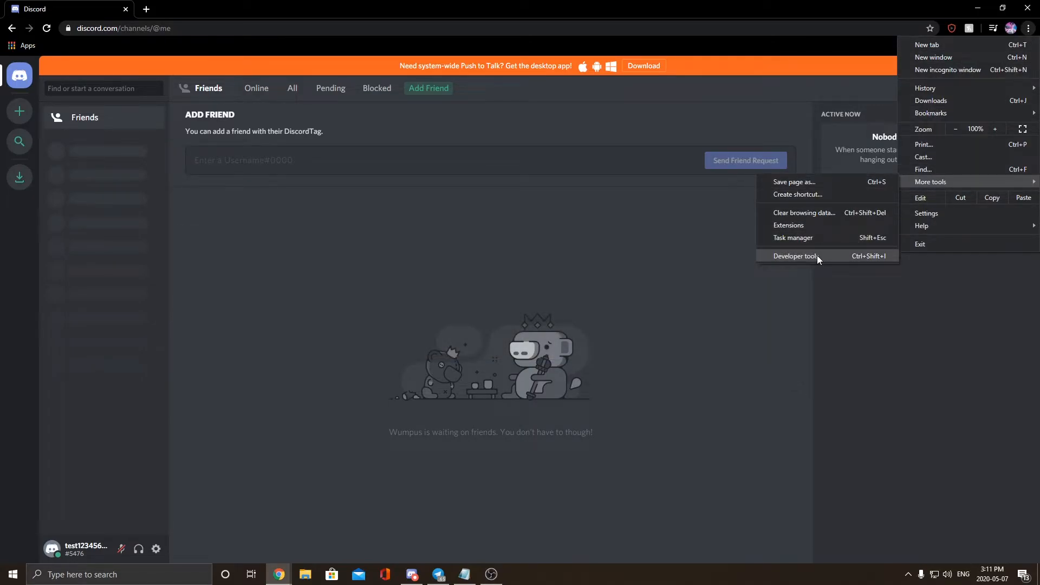
left_click(794, 257)
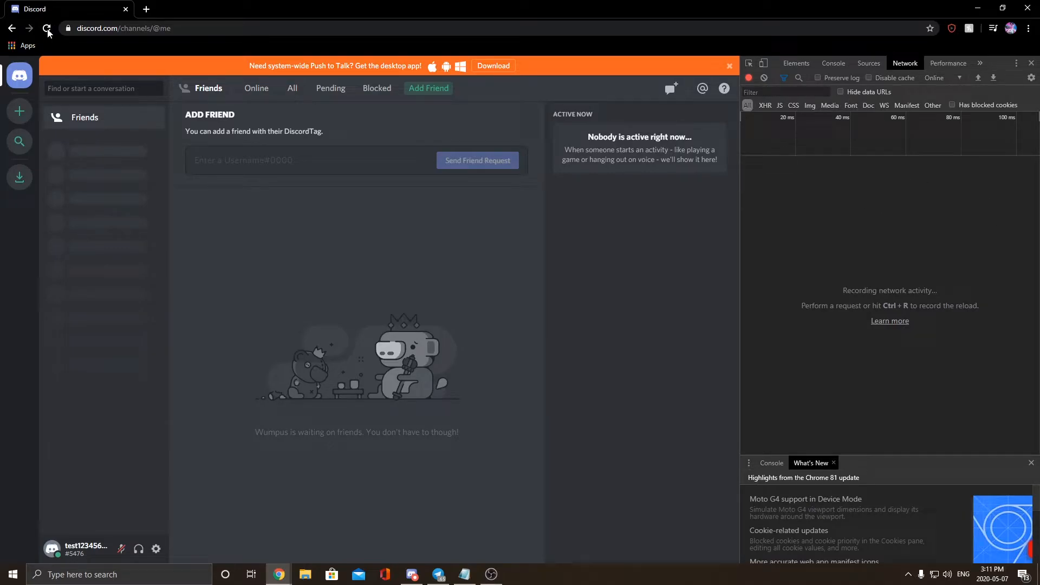
Reload Discord to capture requests and filter the Network list to /api/v6.
left_click(46, 28)
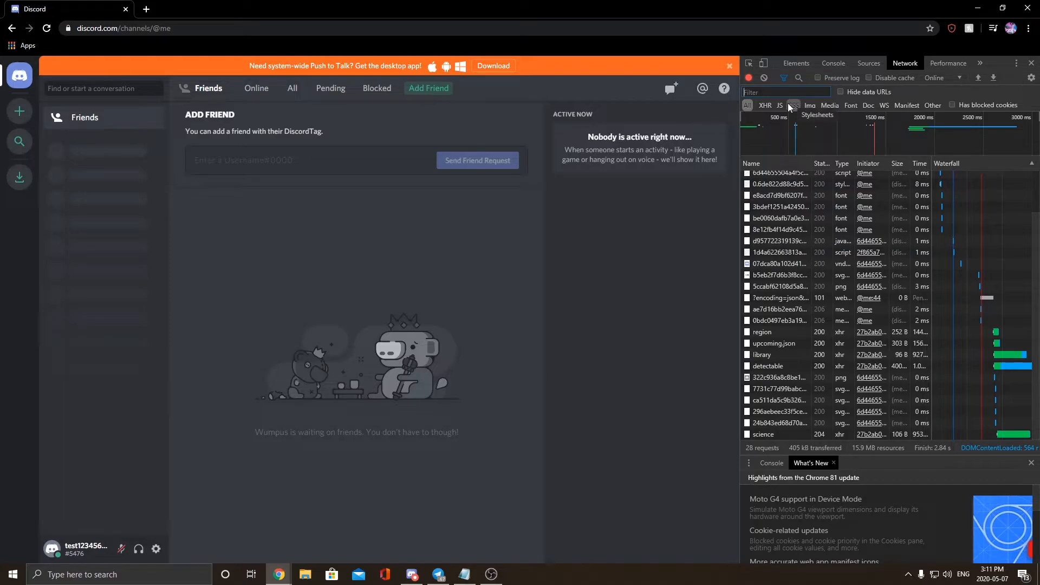
type("/api")
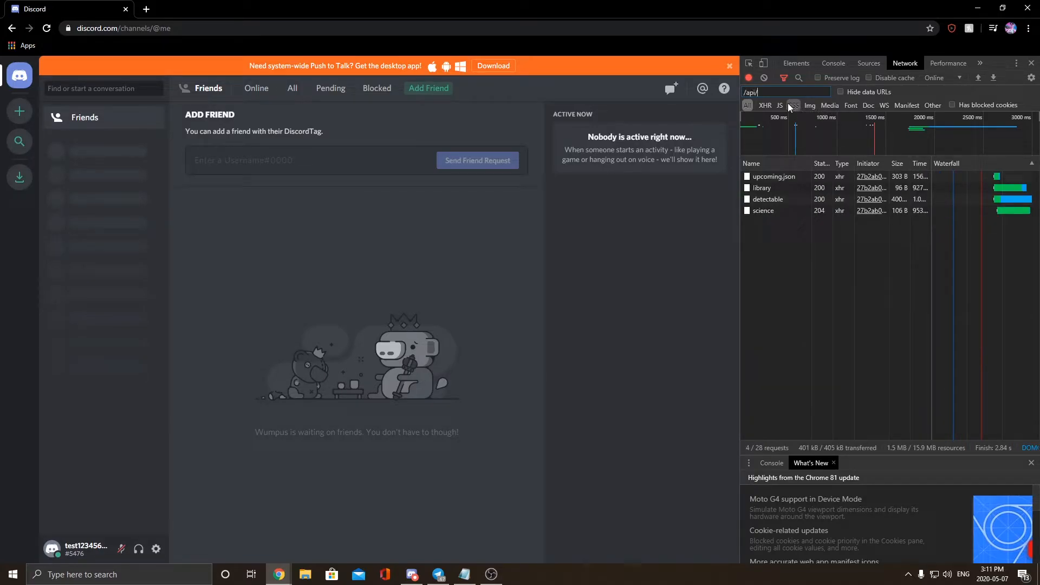
type("/v6")
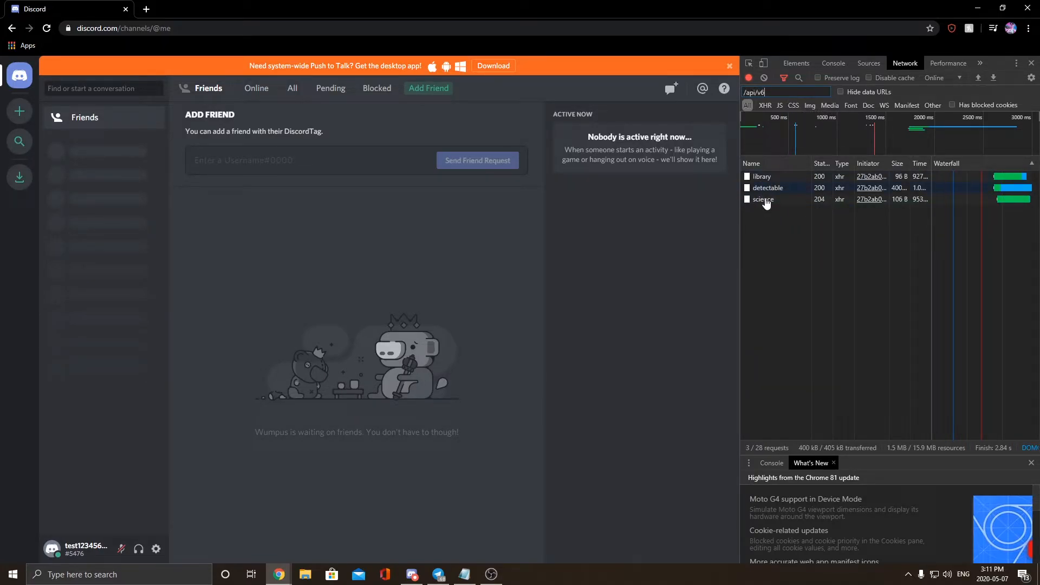
mouse_move(780, 188)
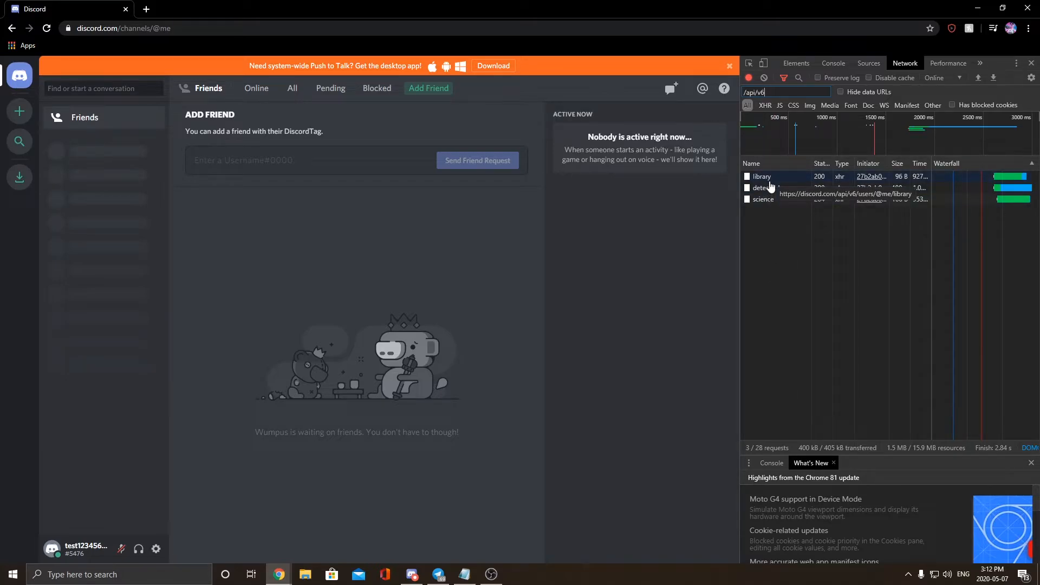
mouse_move(762, 199)
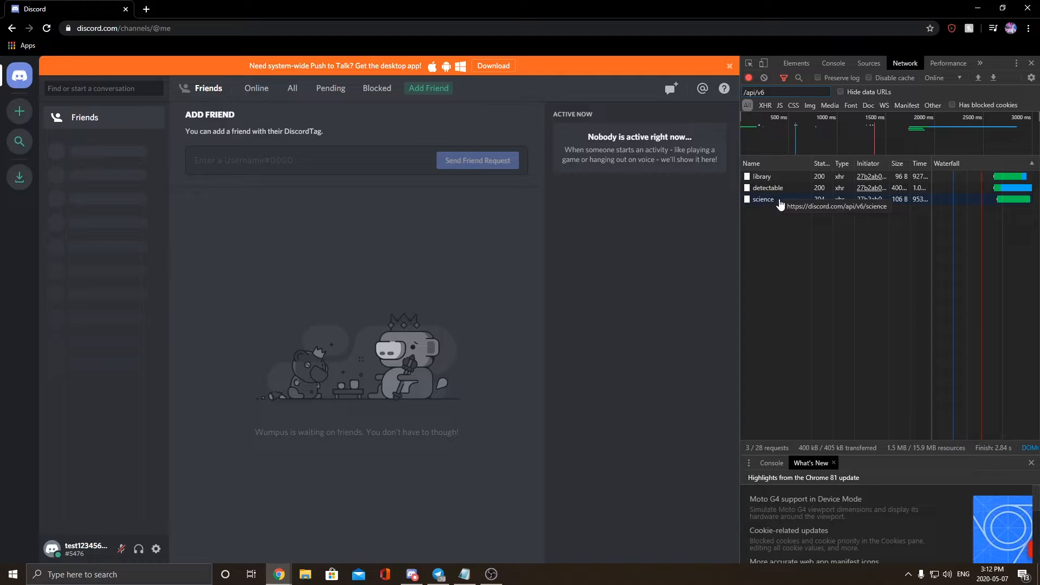
Select the 'science' request to view its headers, authorization token and payload.
left_click(763, 199)
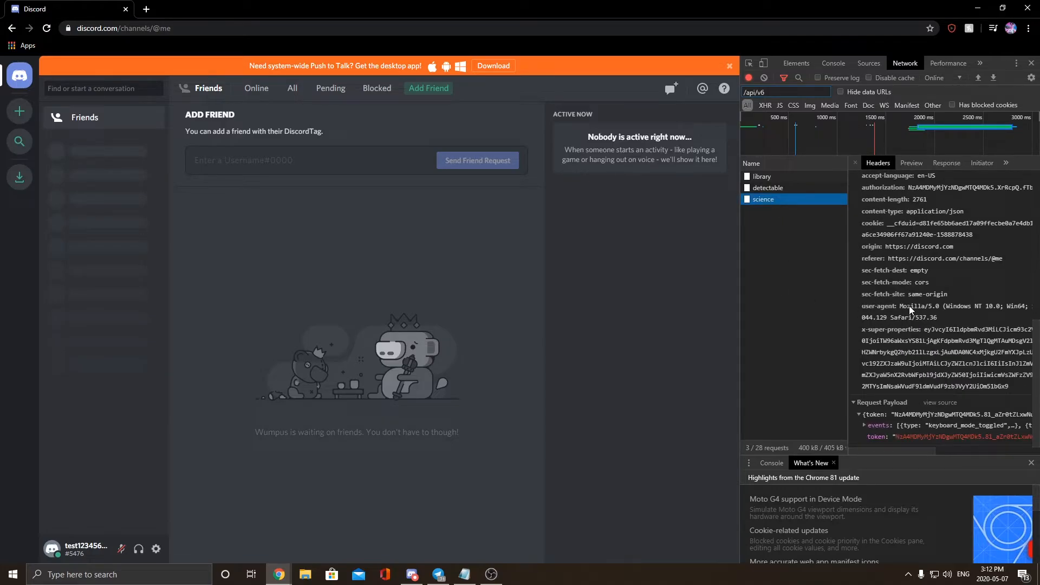
mouse_move(906, 456)
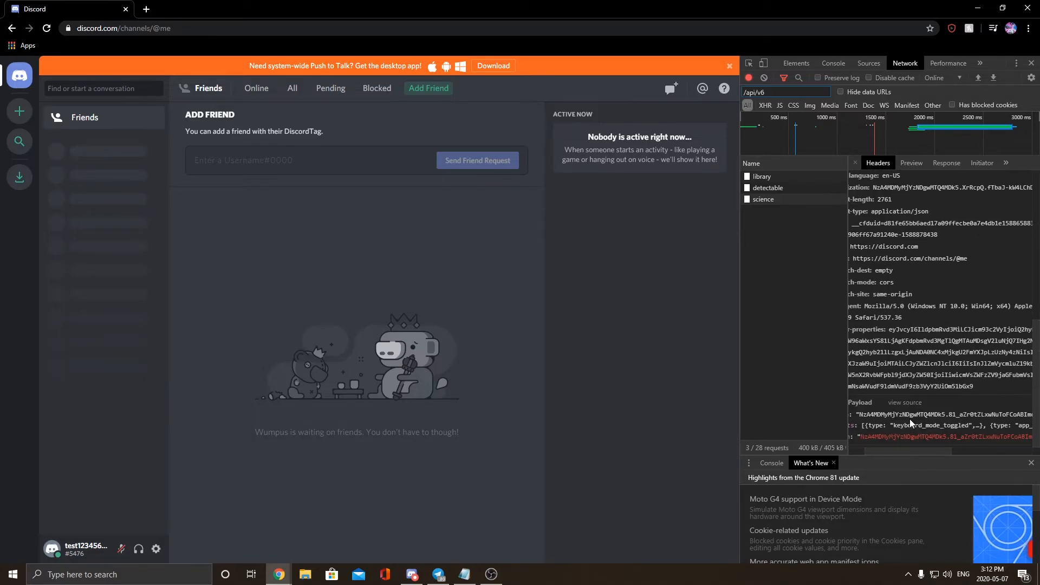
mouse_move(824, 393)
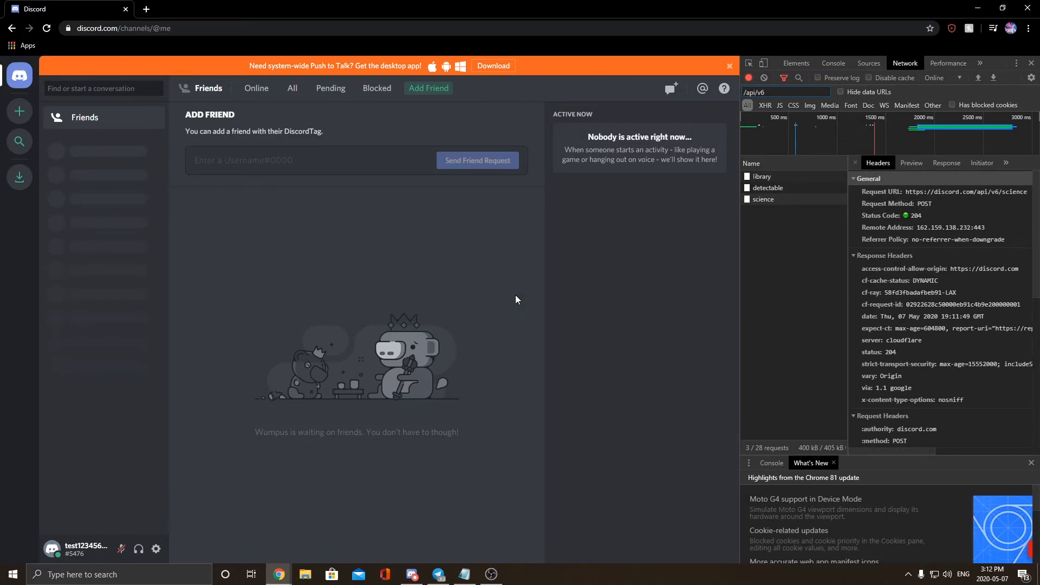
mouse_move(402, 243)
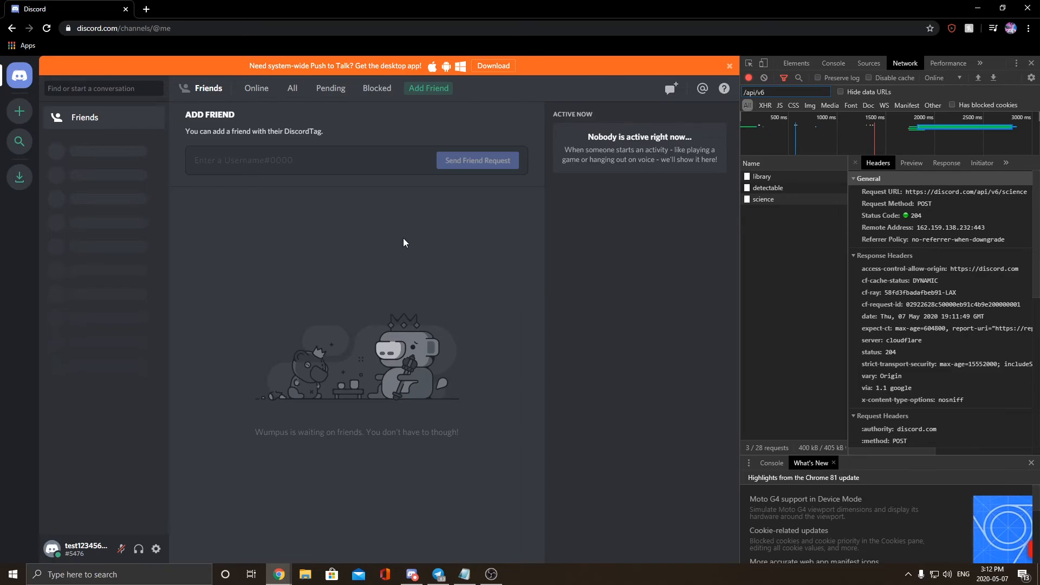
mouse_move(574, 264)
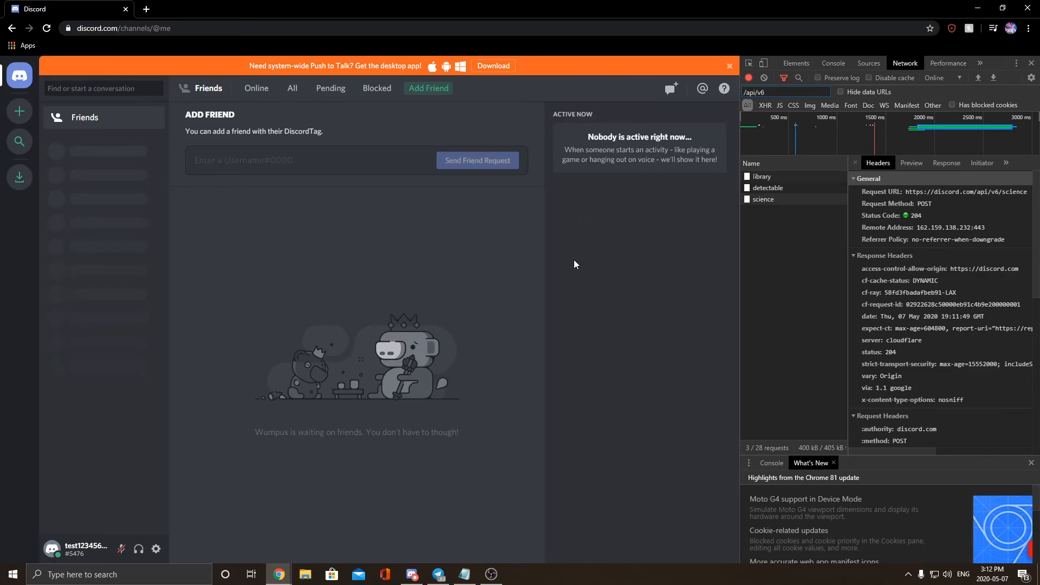